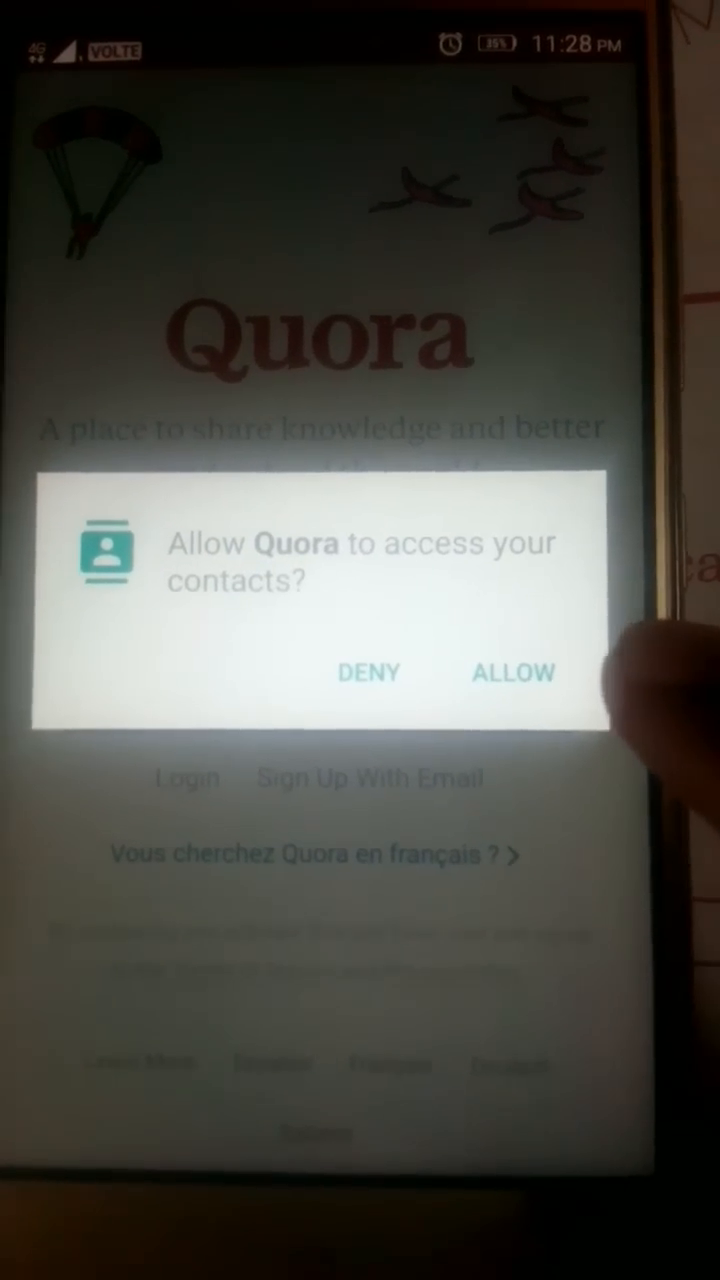
# - Answer ALLOW on the 'Allow Quora to access your contacts?' prompt
pyautogui.click(512, 672)
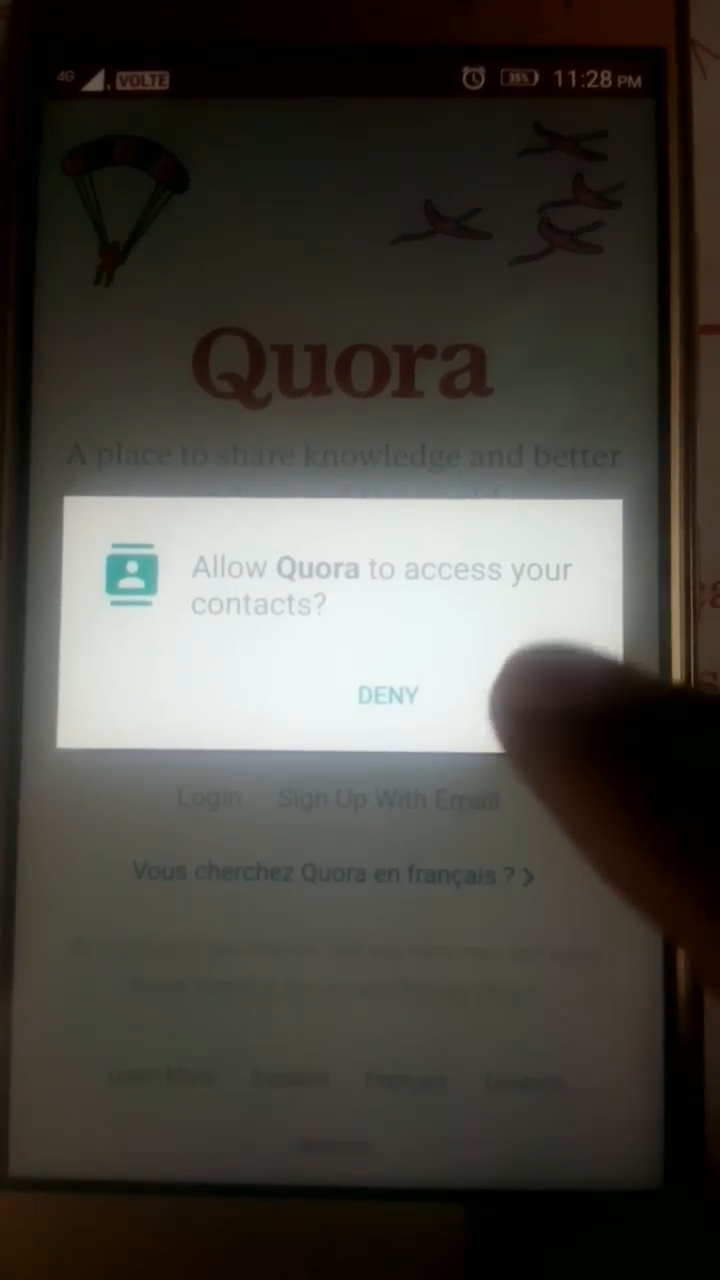
pyautogui.click(386, 696)
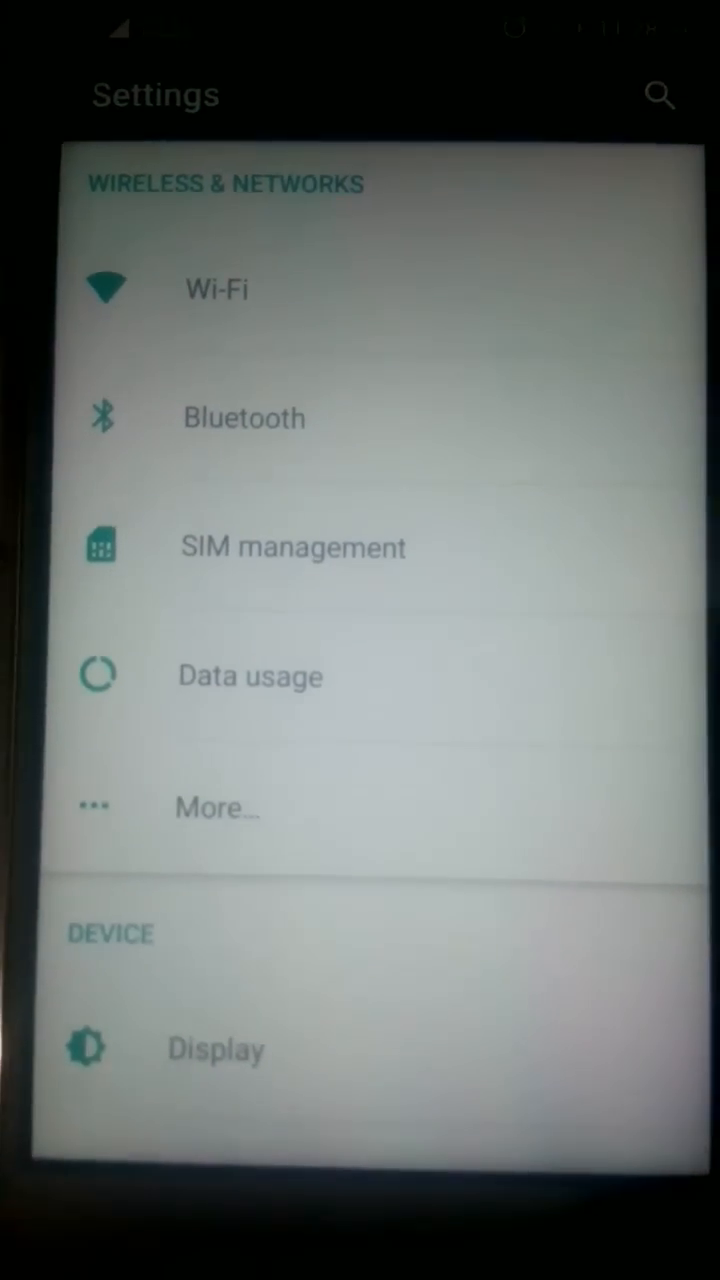
# - Go to the Device section's Apps list of installed apps
pyautogui.scroll(3)
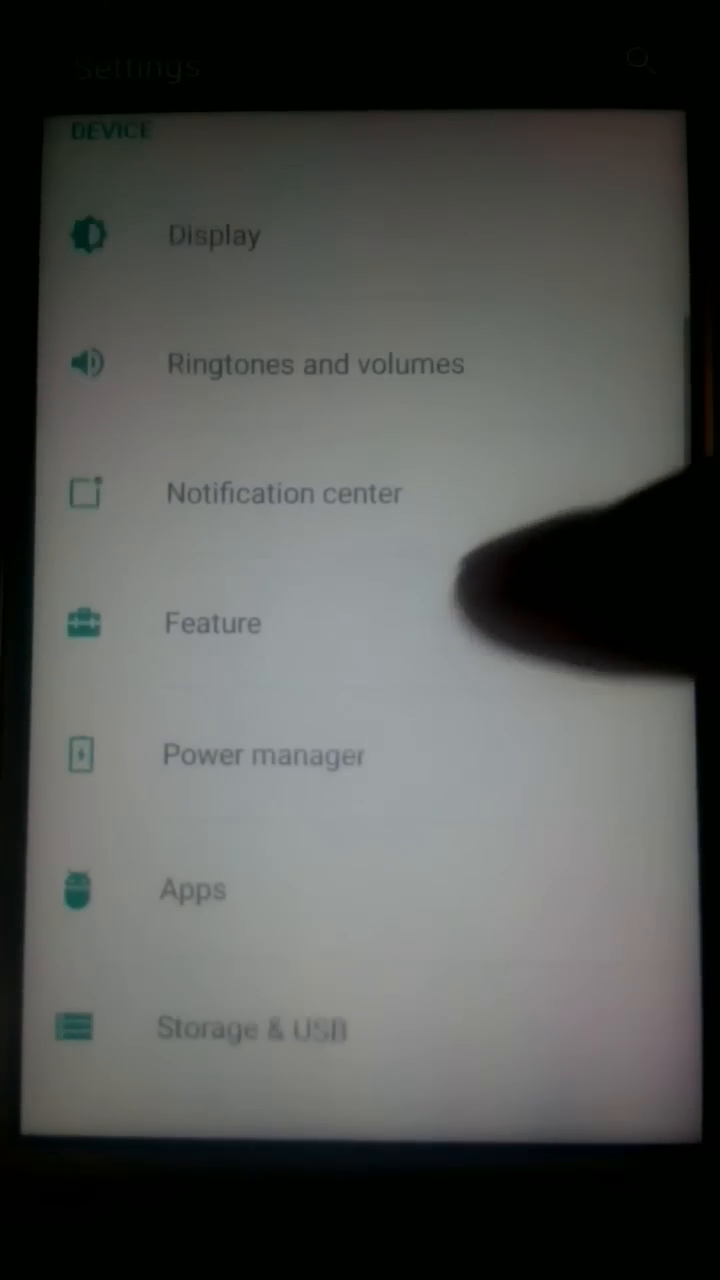
pyautogui.click(192, 890)
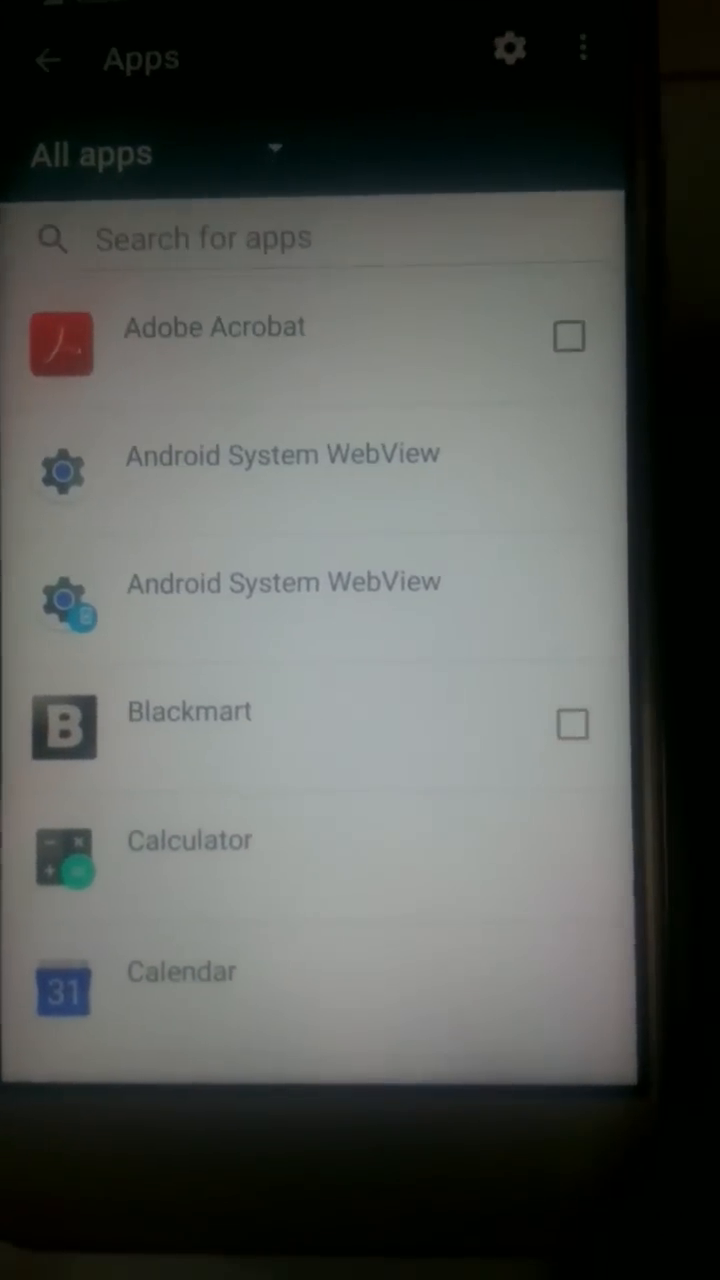
# - Locate Quora in the All apps list and show its app details
pyautogui.scroll(-3)
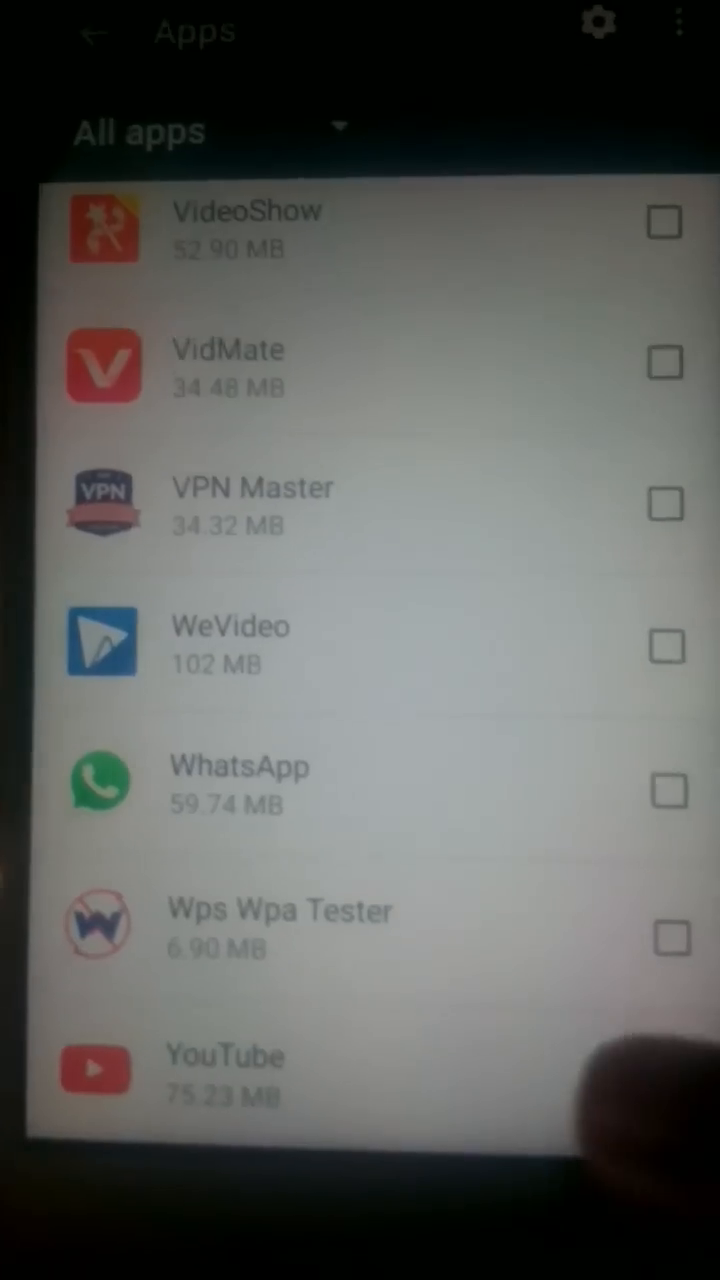
pyautogui.scroll(3)
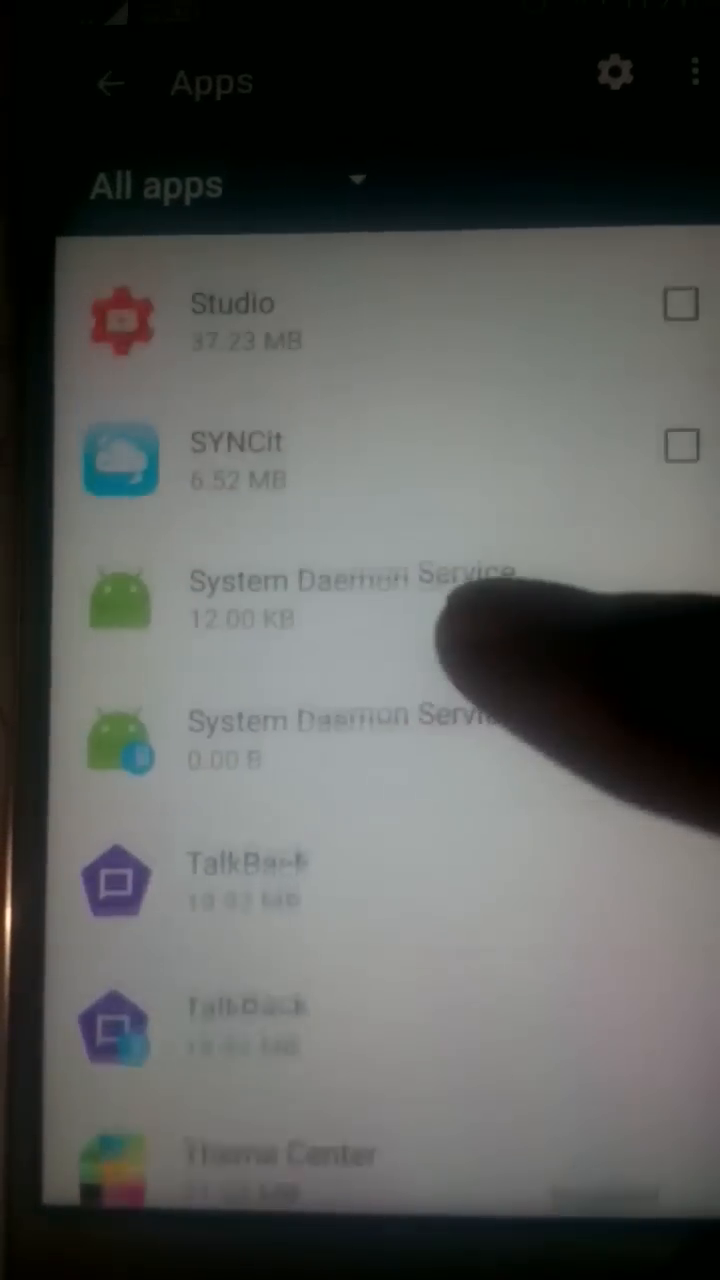
pyautogui.scroll(3)
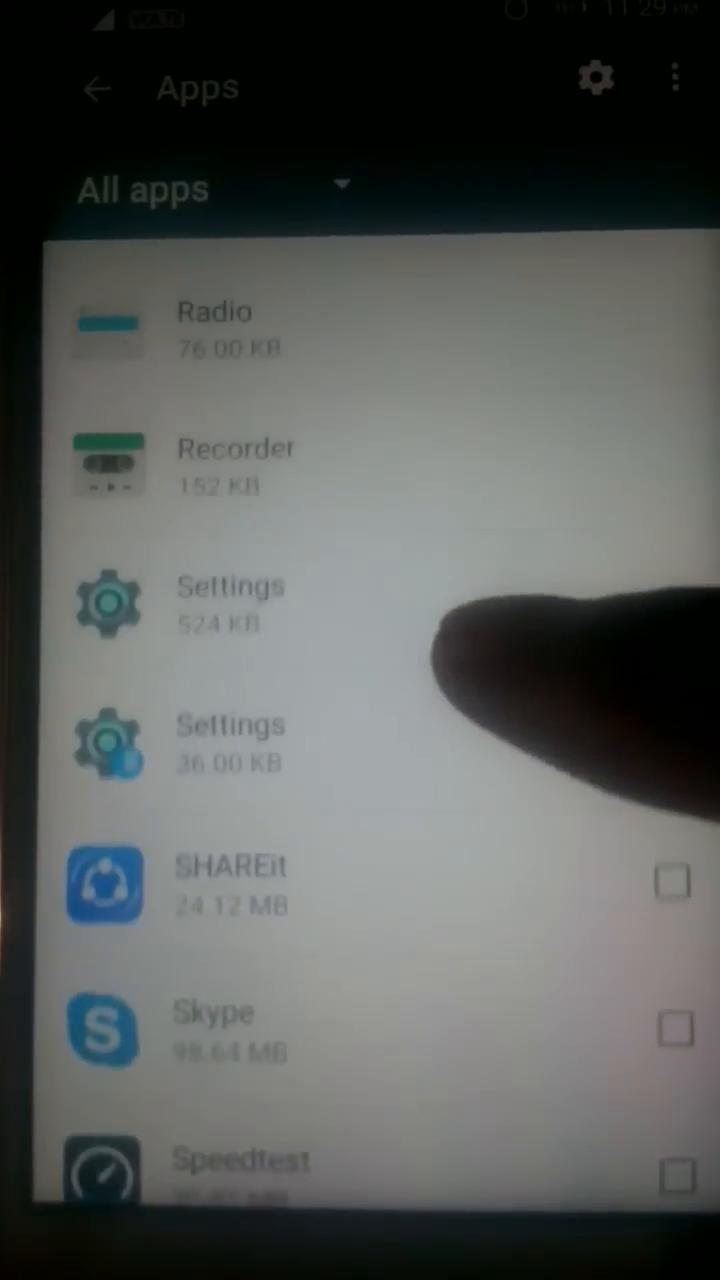
pyautogui.scroll(3)
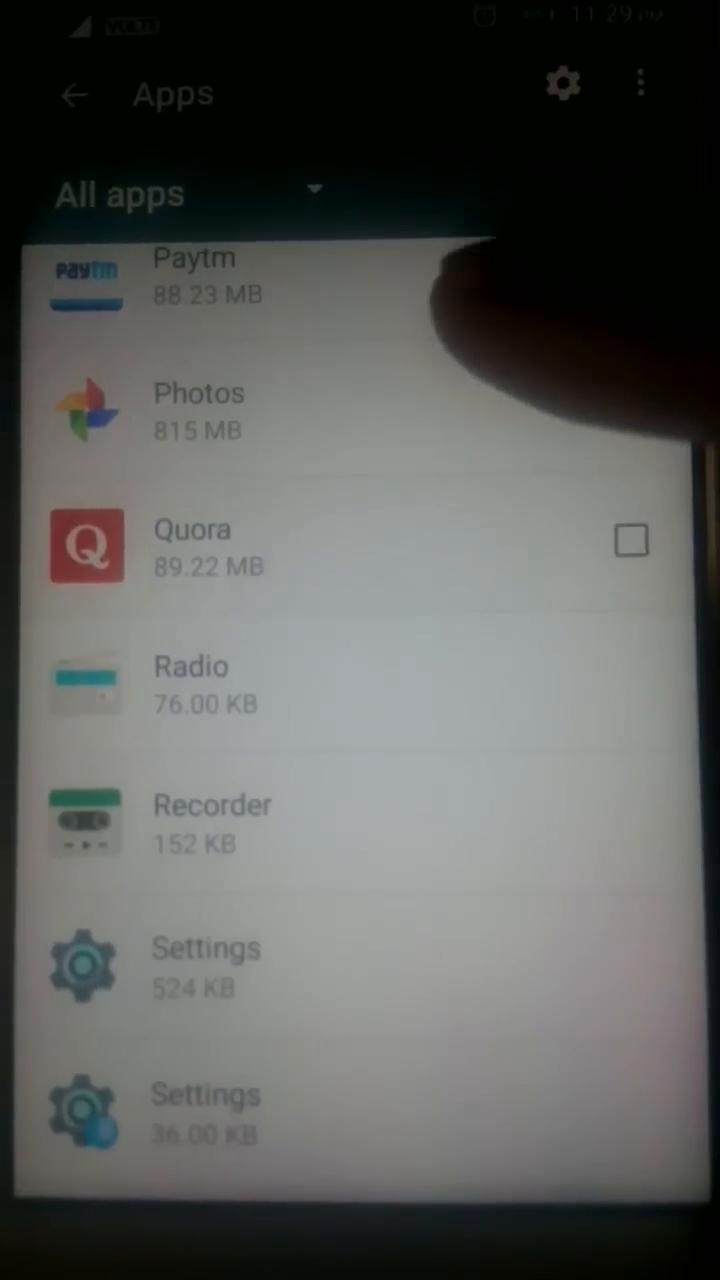
pyautogui.click(190, 544)
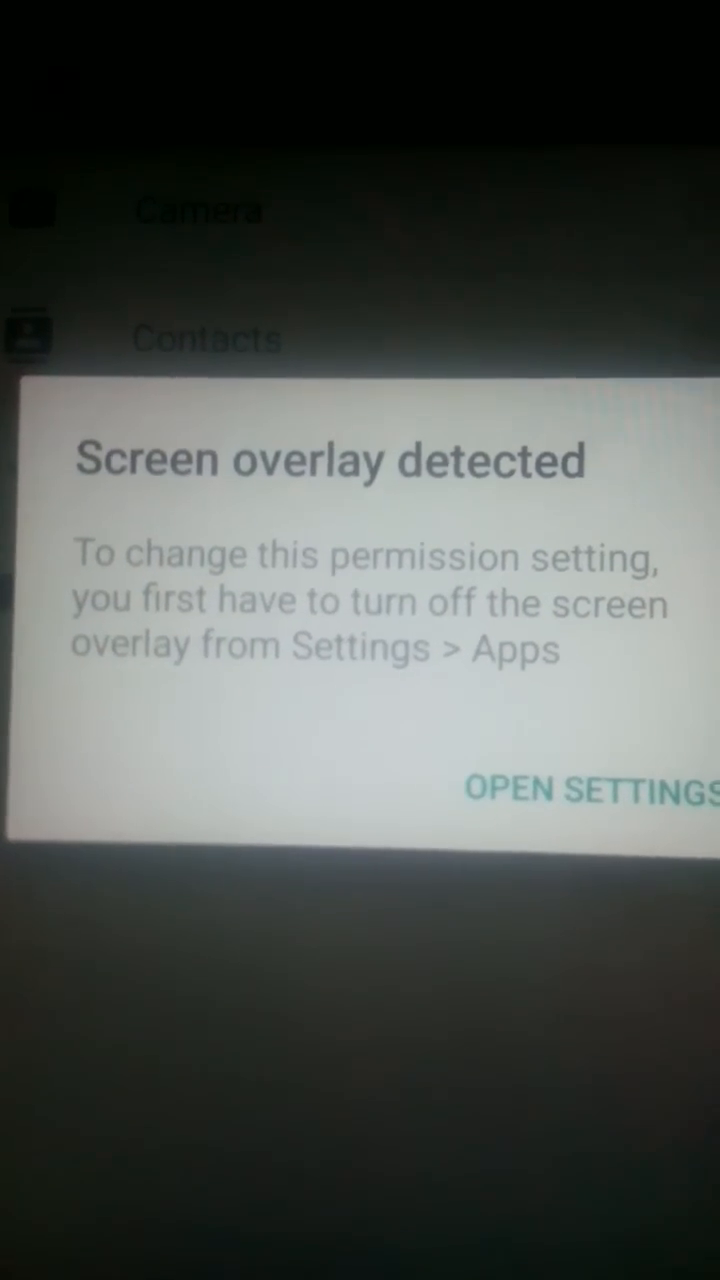
# - Leave the Screen overlay detected warning via OPEN SETTINGS and reach Configure apps
pyautogui.click(584, 790)
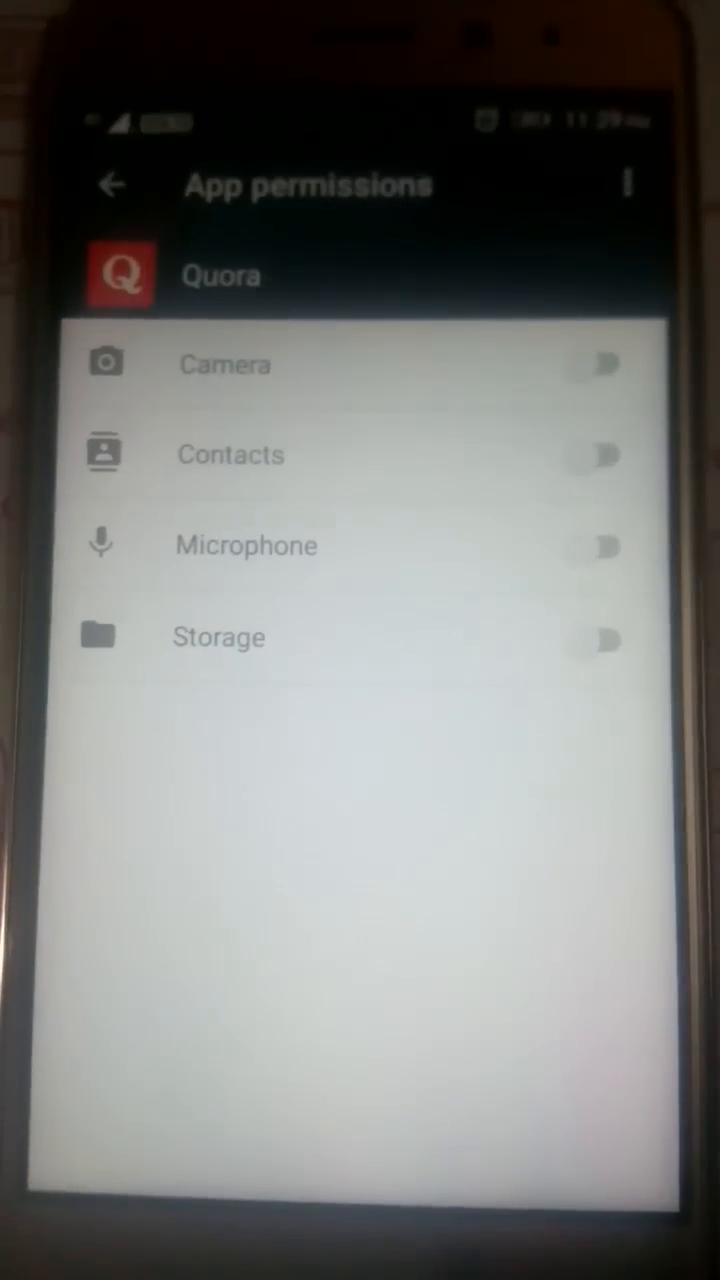
pyautogui.click(112, 184)
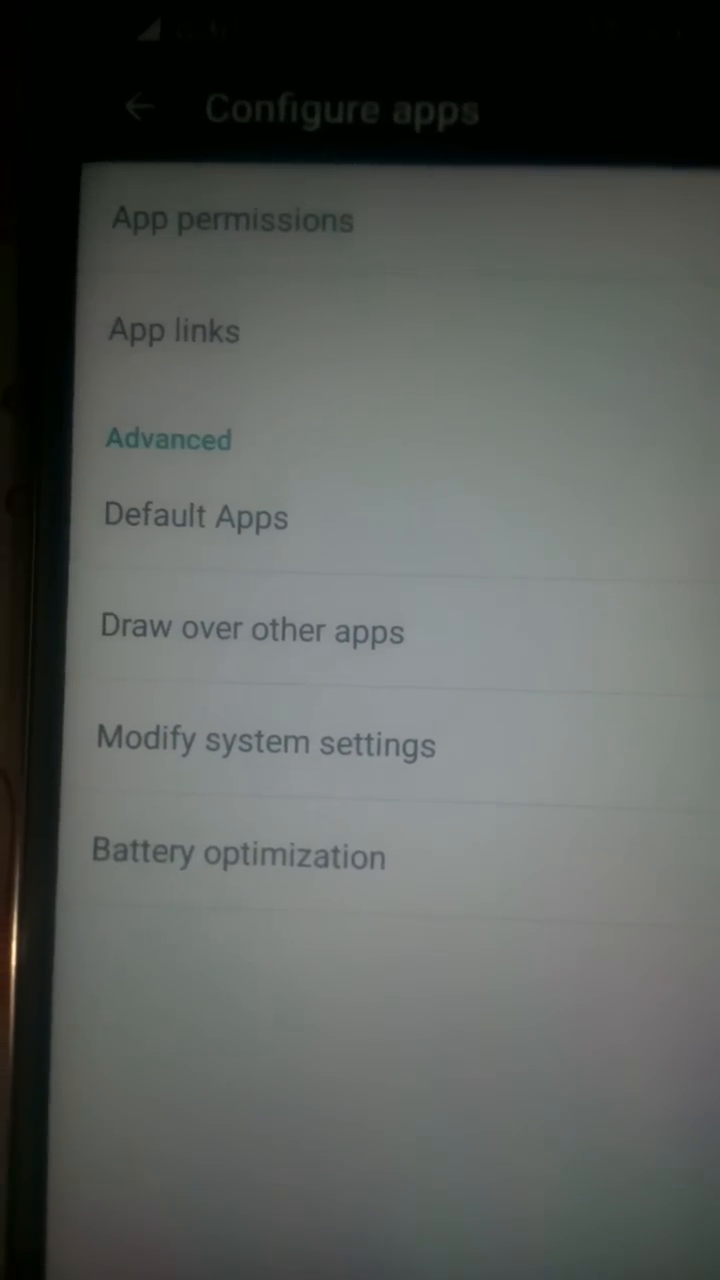
# - In Draw over other apps, switch off Camera's Permit drawing over other apps
pyautogui.click(252, 628)
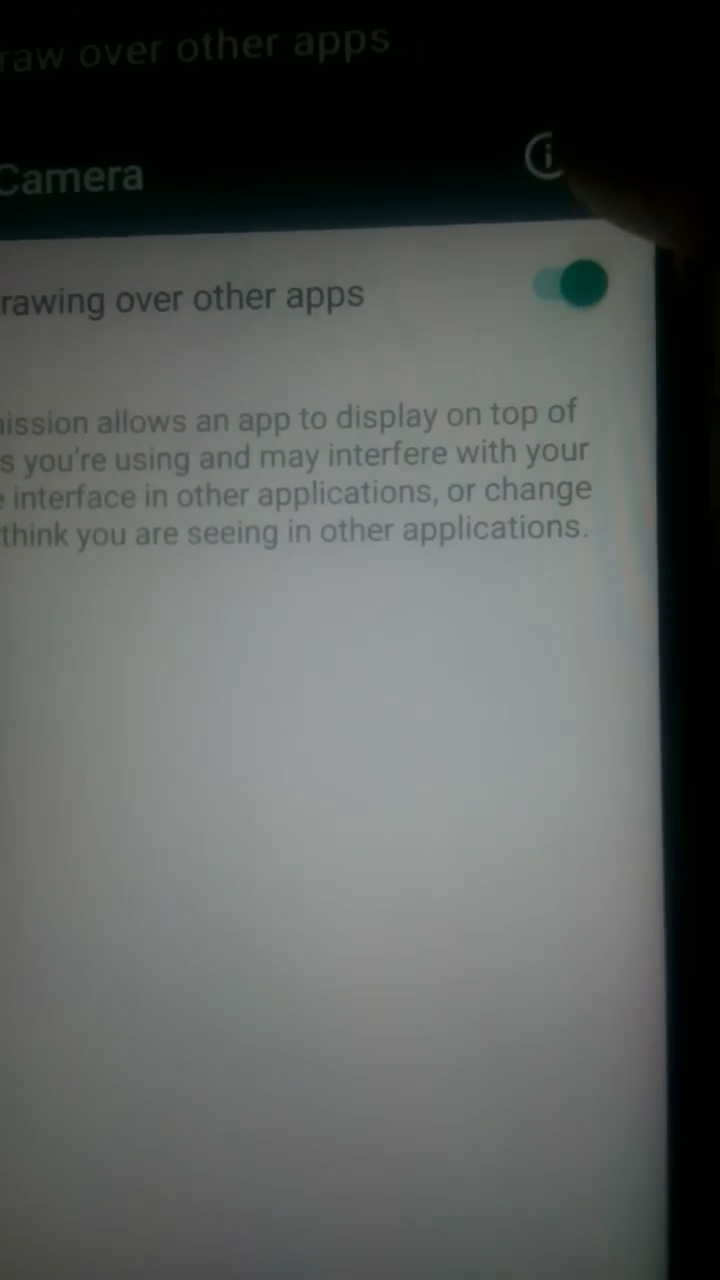
pyautogui.click(568, 286)
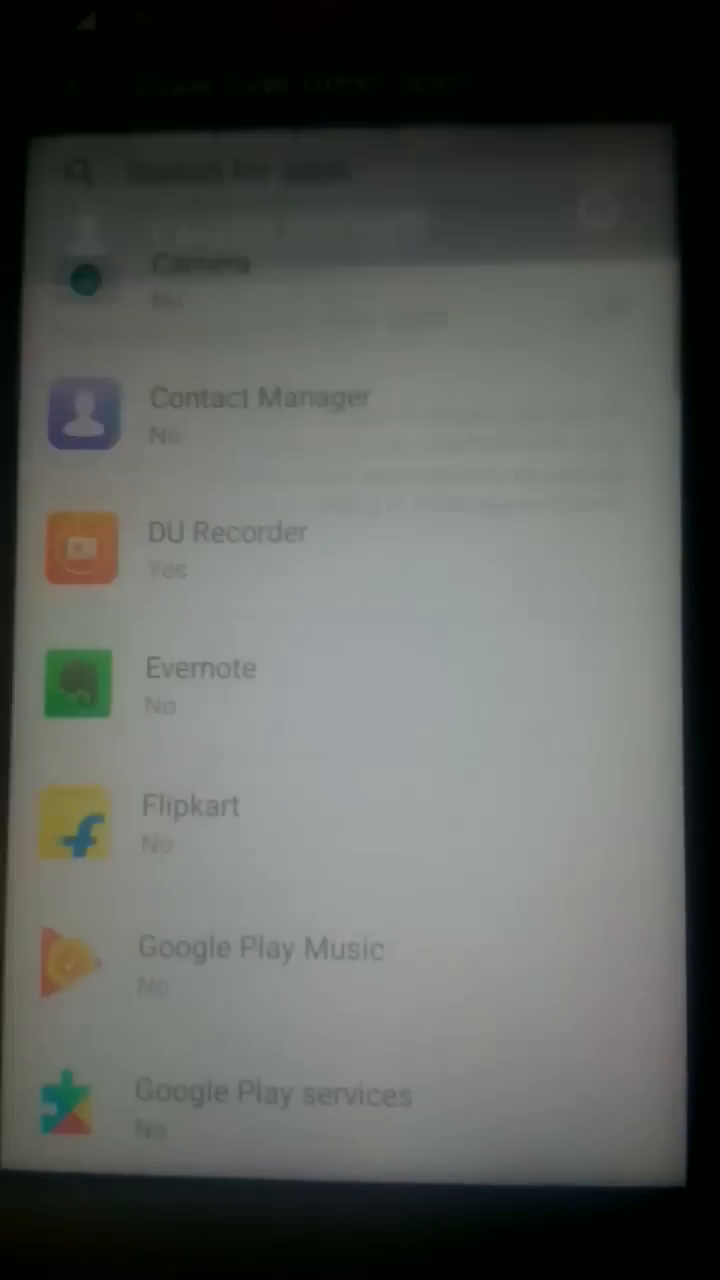
# - Switch off VideoShow's Permit drawing over other apps and return to Configure apps
pyautogui.click(228, 548)
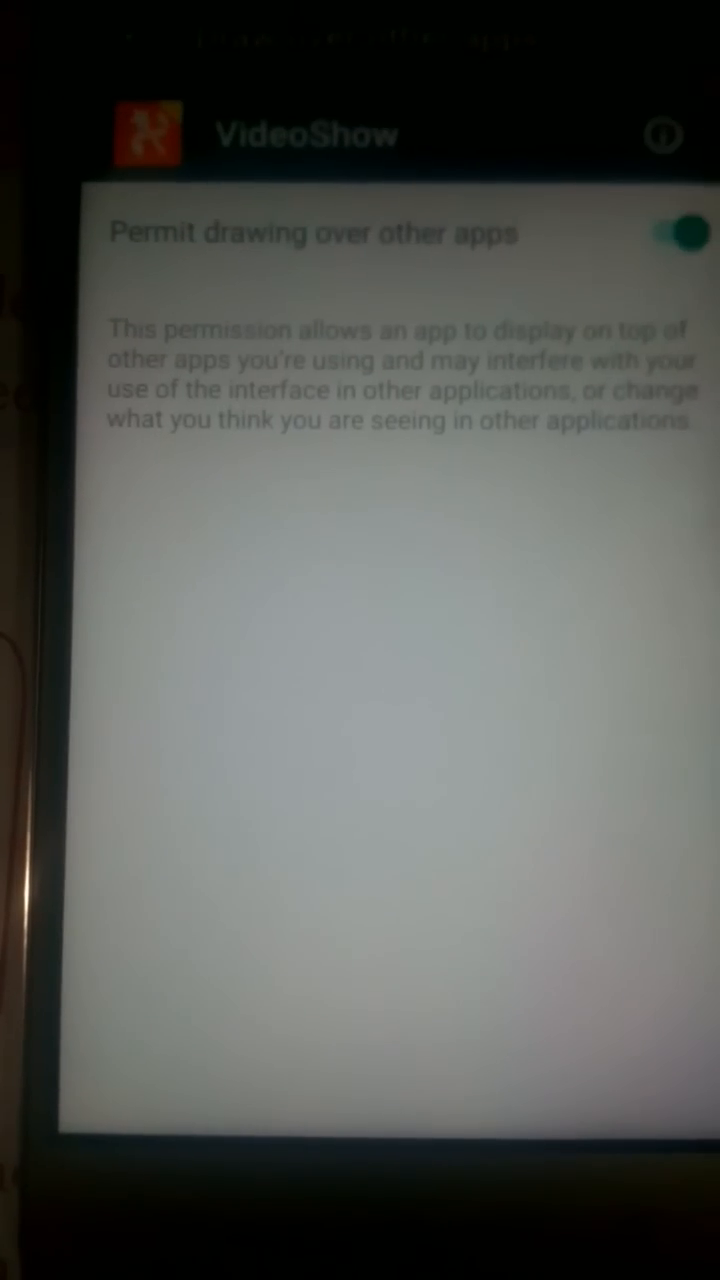
pyautogui.click(668, 232)
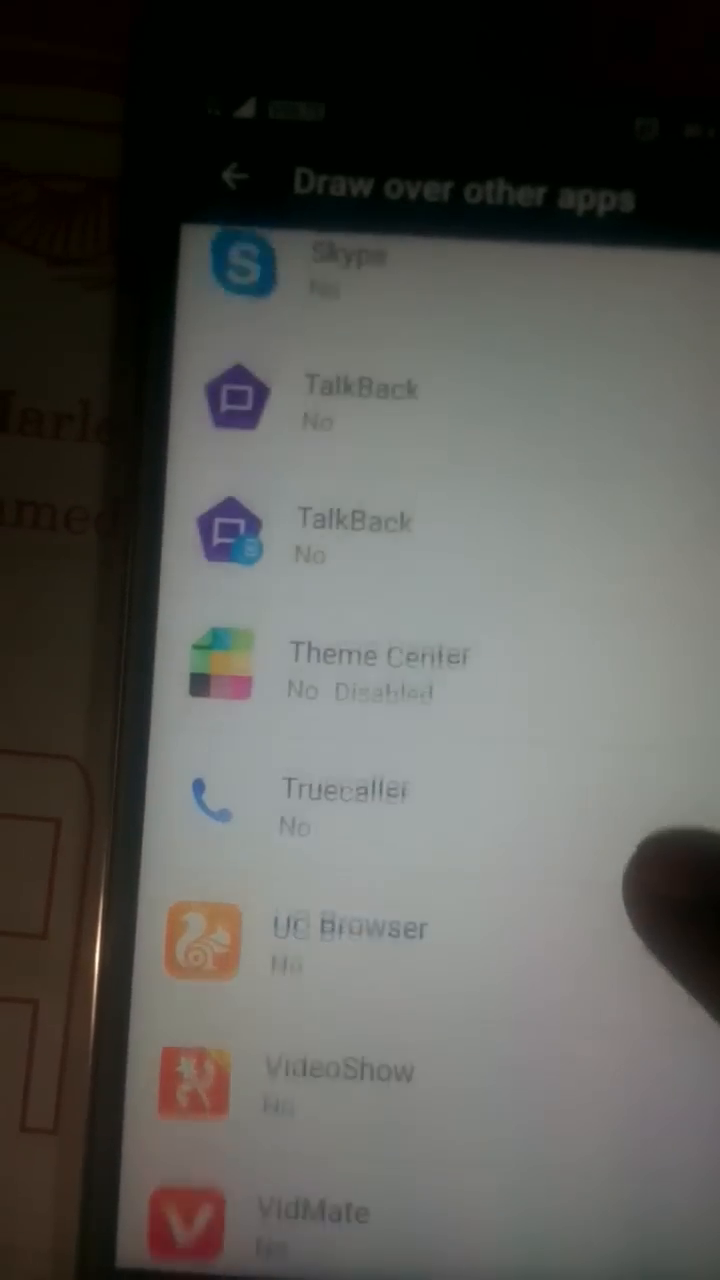
pyautogui.scroll(3)
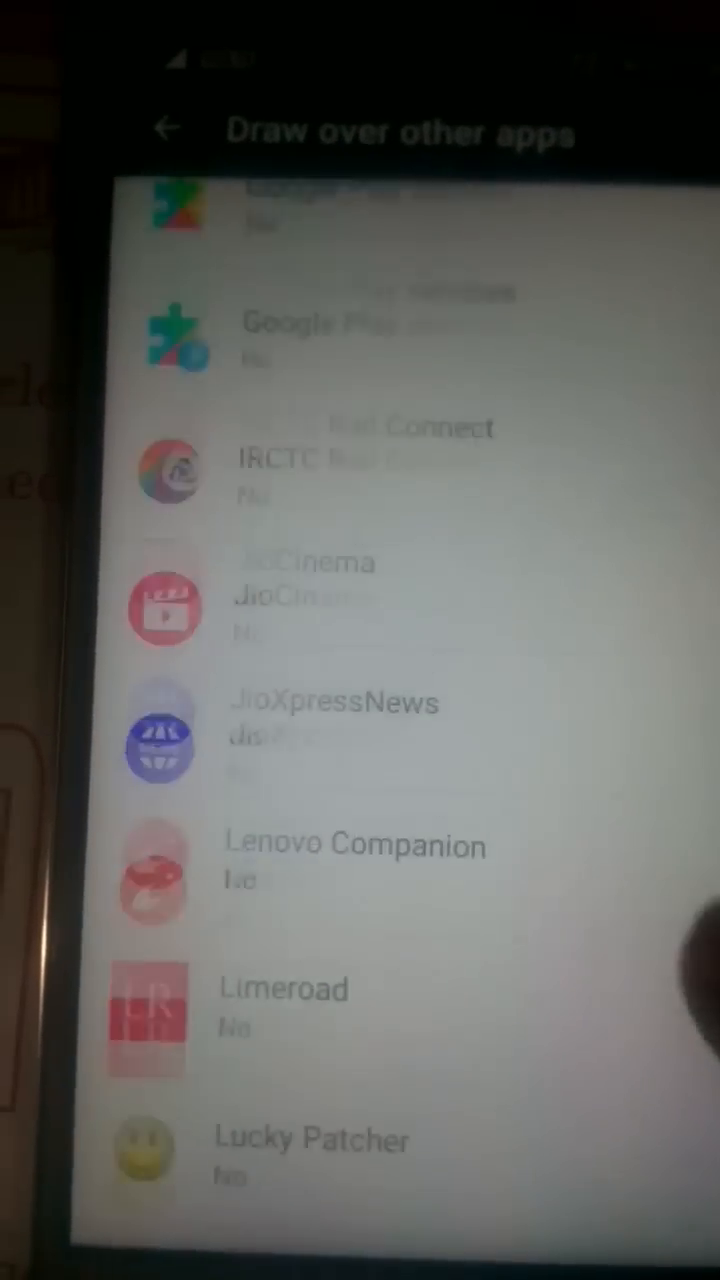
pyautogui.click(170, 130)
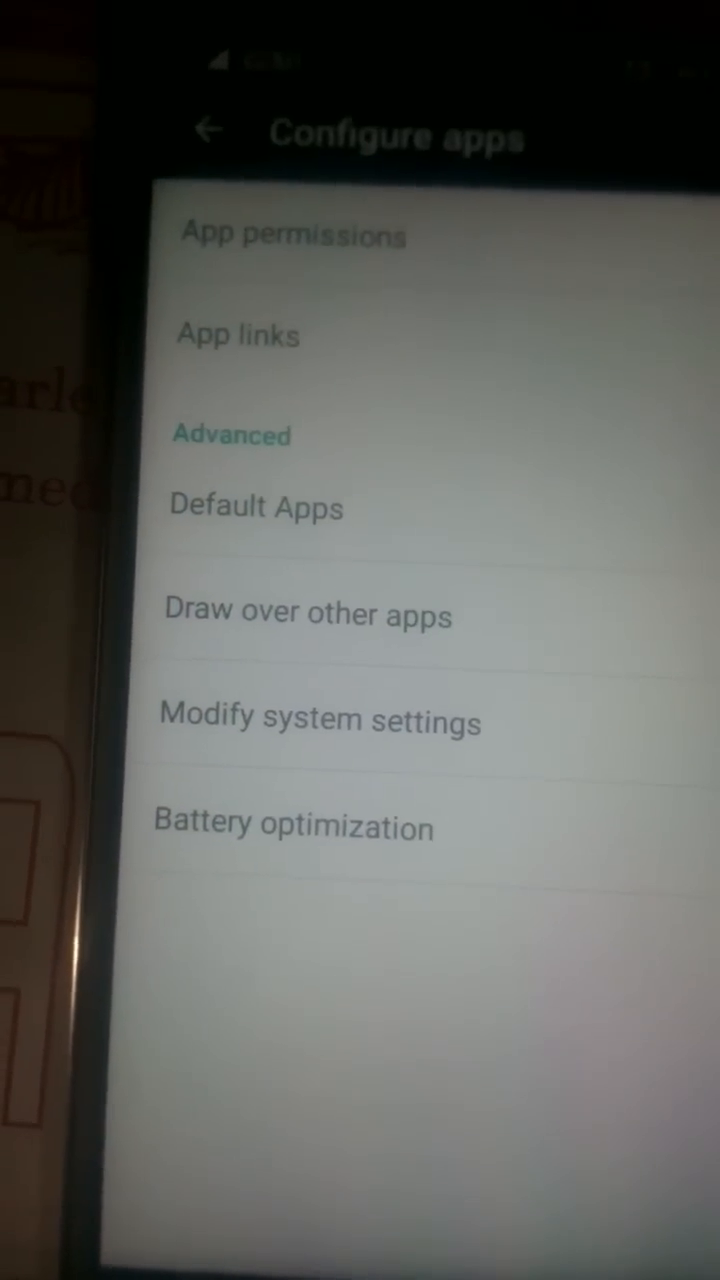
# - Back in All apps, reopen Quora's details and its Permissions page
pyautogui.click(208, 130)
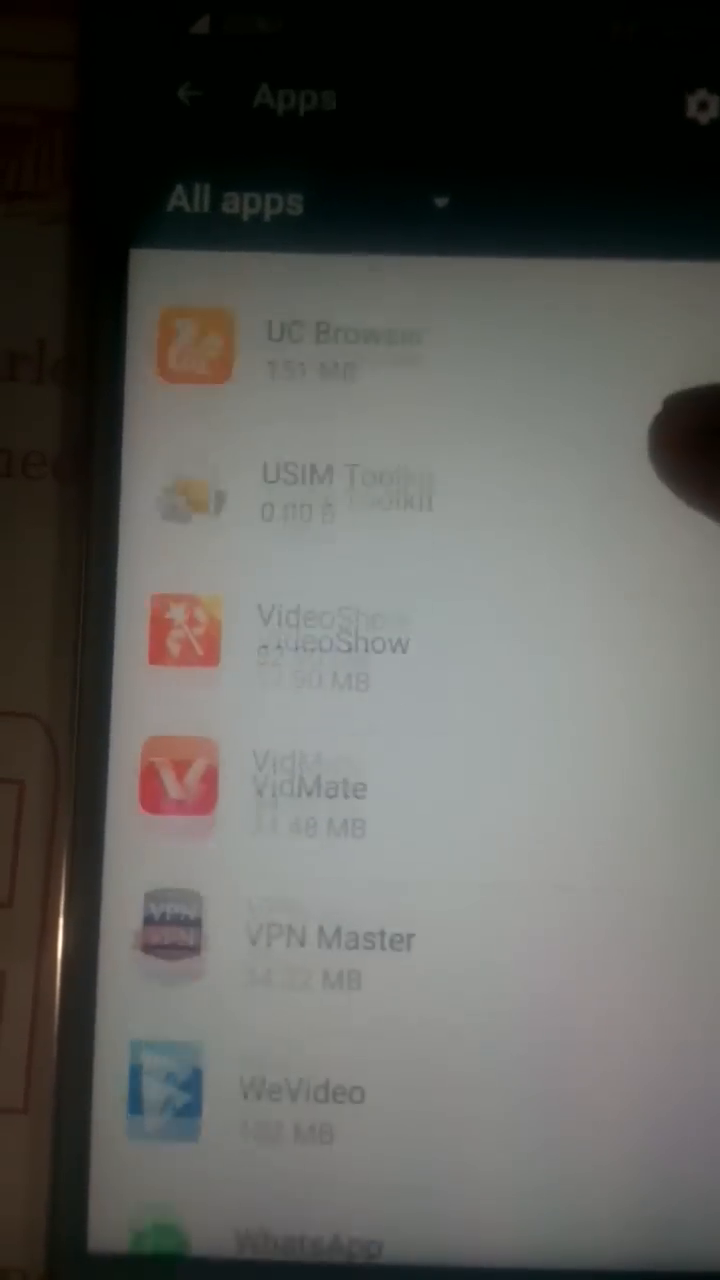
pyautogui.scroll(3)
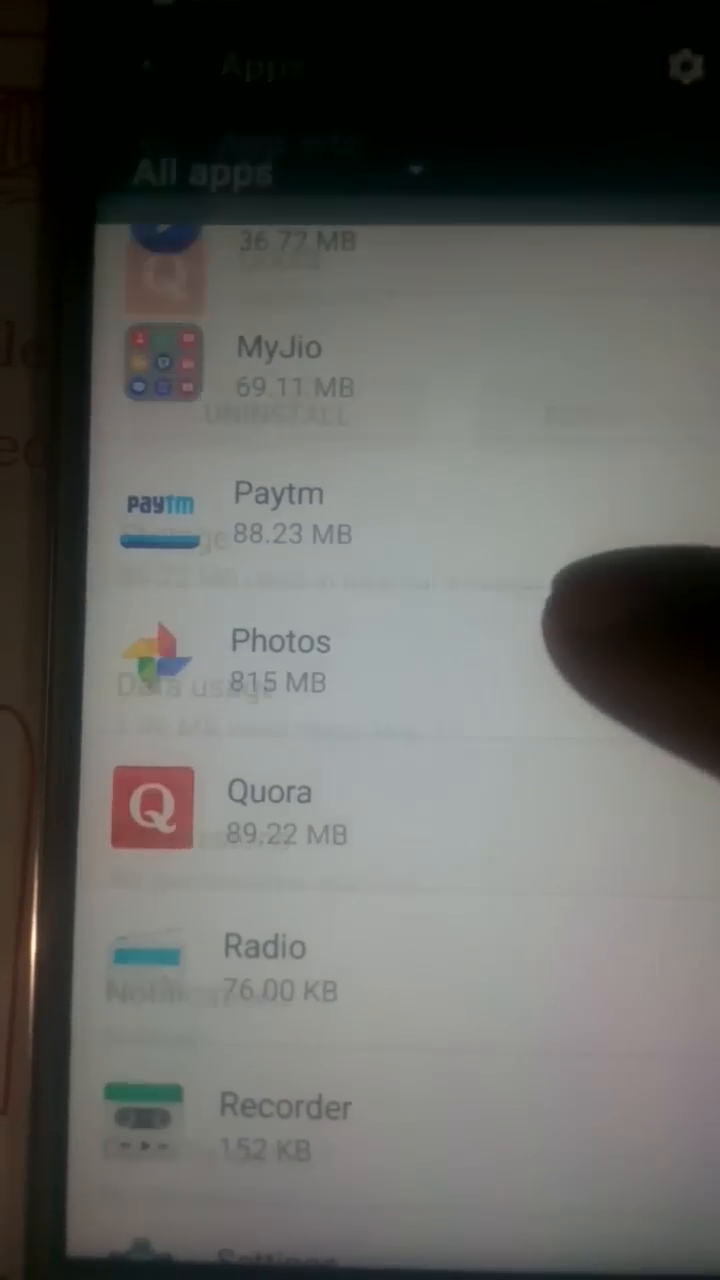
pyautogui.click(270, 810)
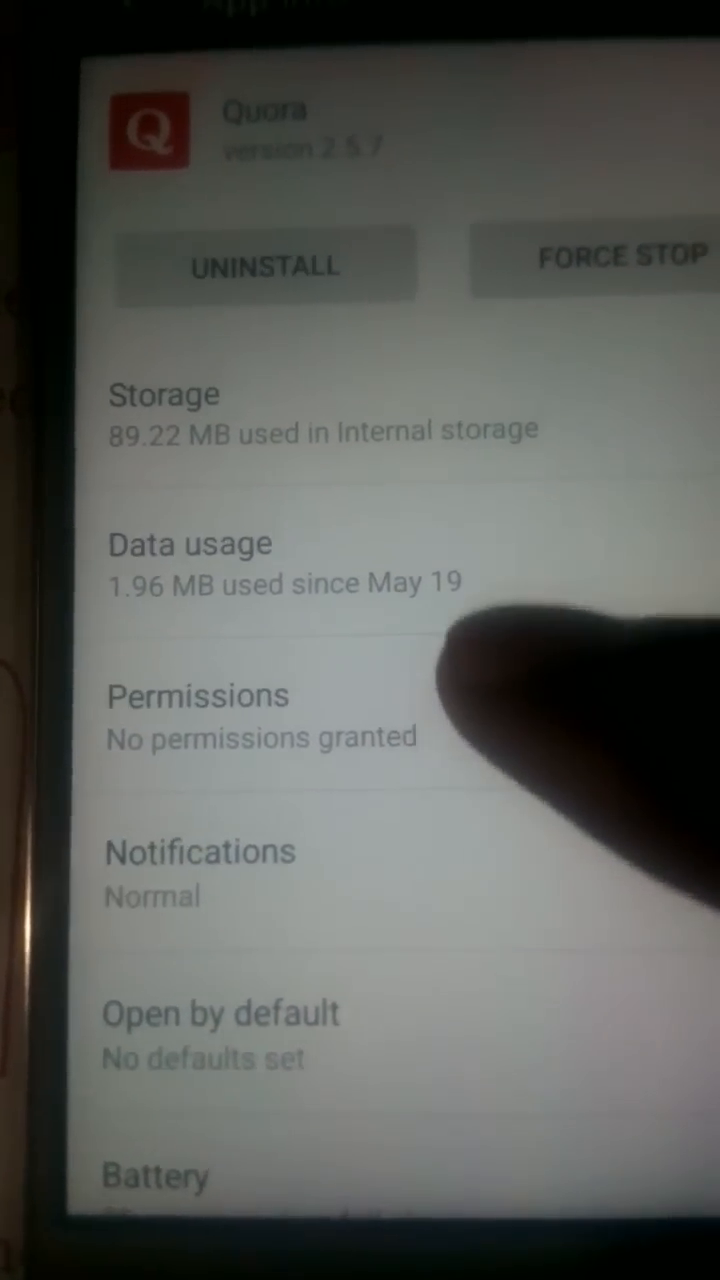
pyautogui.click(198, 696)
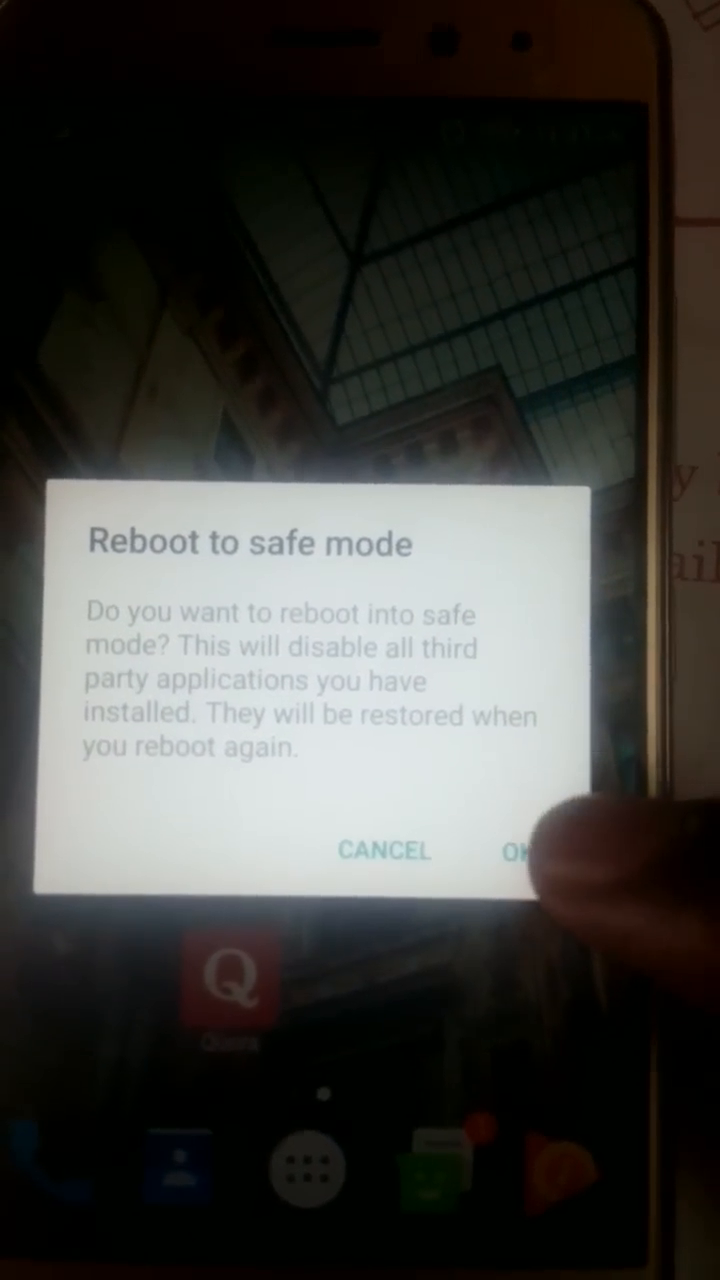
# - Confirm OK on the Reboot to safe mode dialog
pyautogui.click(520, 850)
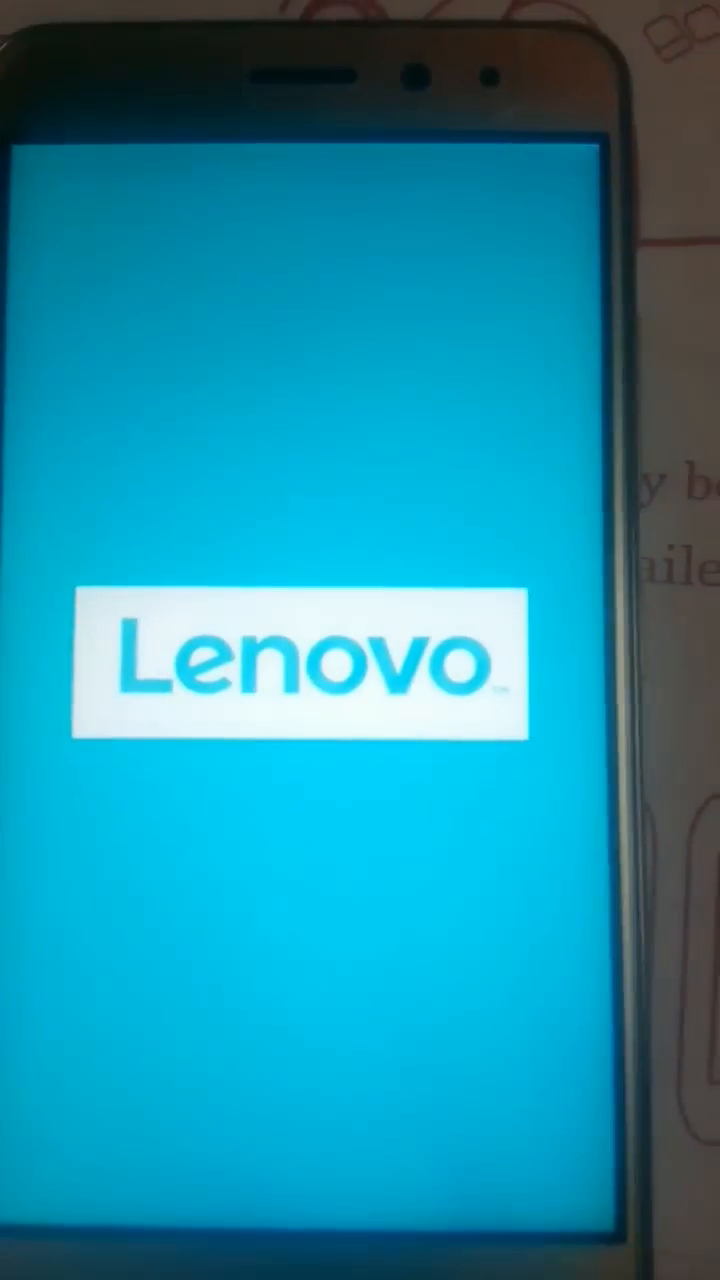